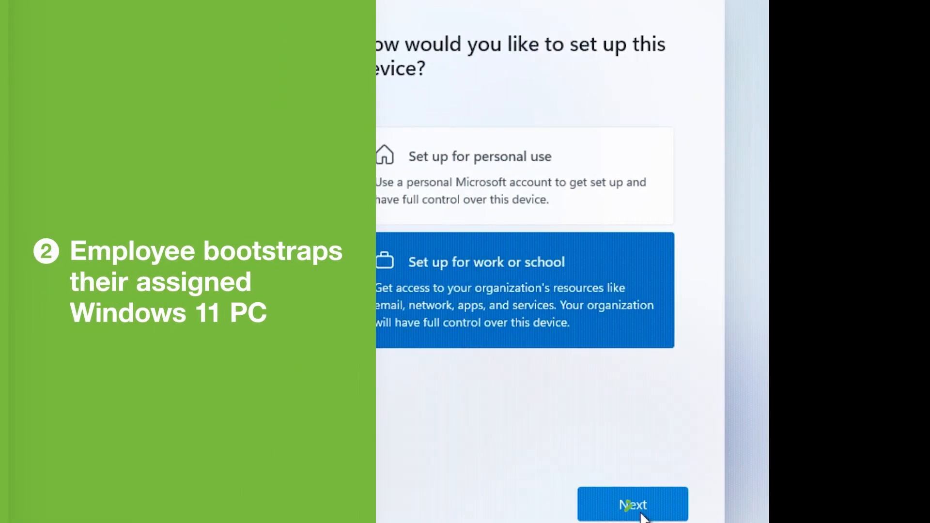
Set the PC up for work or school and sign in with the security key, changing its PIN
{"action": "left_click", "coordinate": [633, 505]}
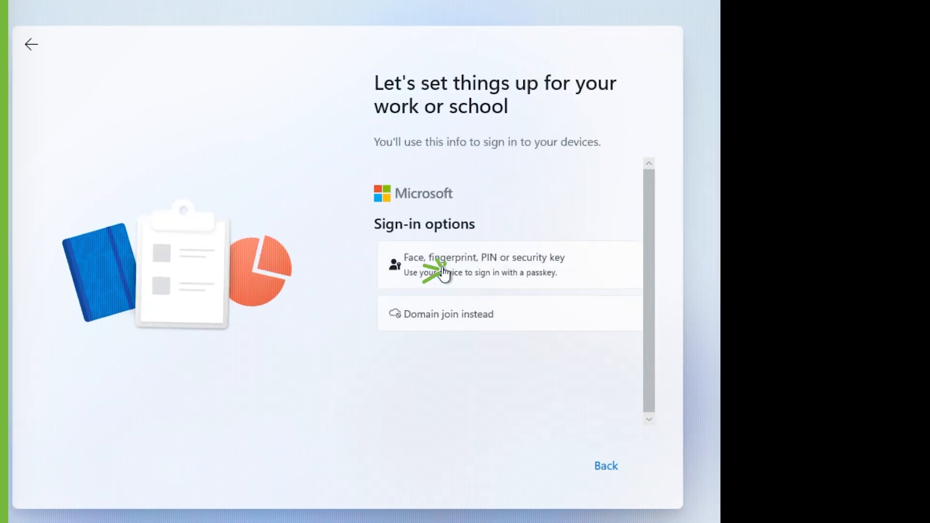
{"action": "left_click", "coordinate": [481, 265]}
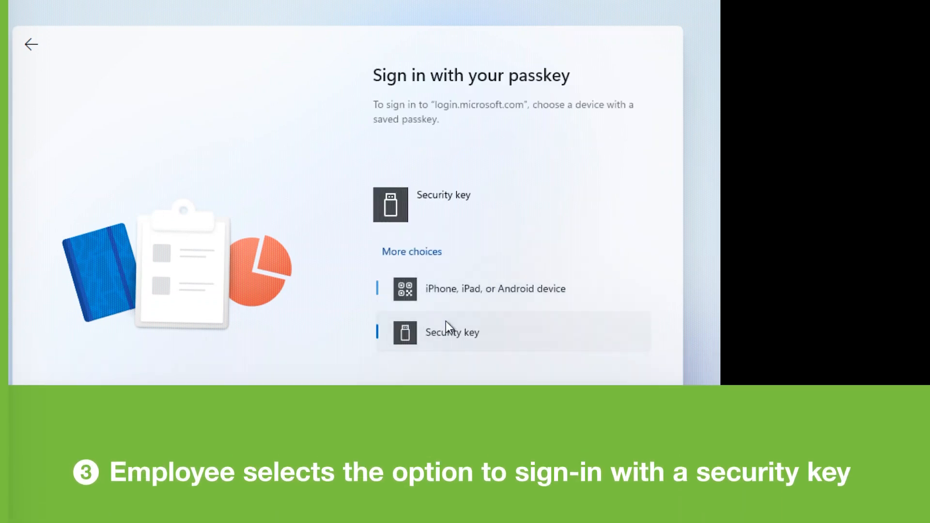
{"action": "left_click", "coordinate": [452, 333]}
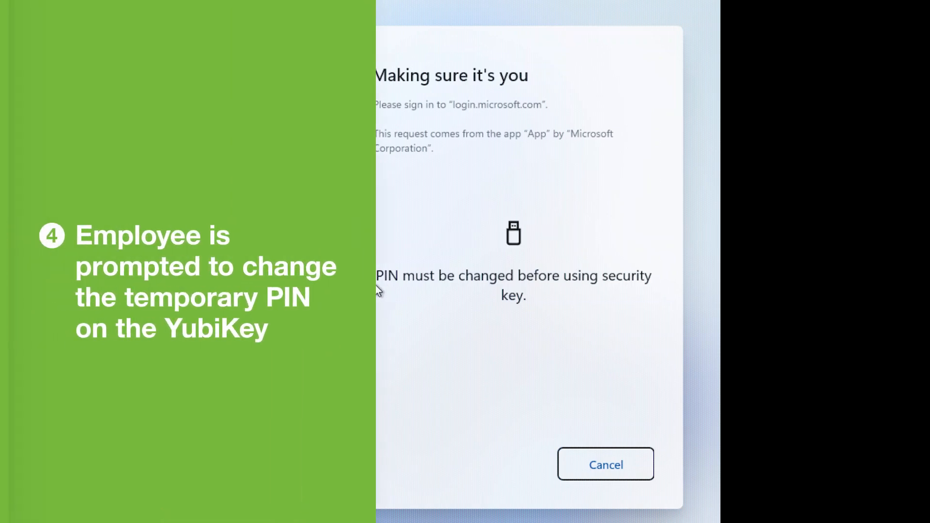
{"action": "mouse_move", "coordinate": [444, 259]}
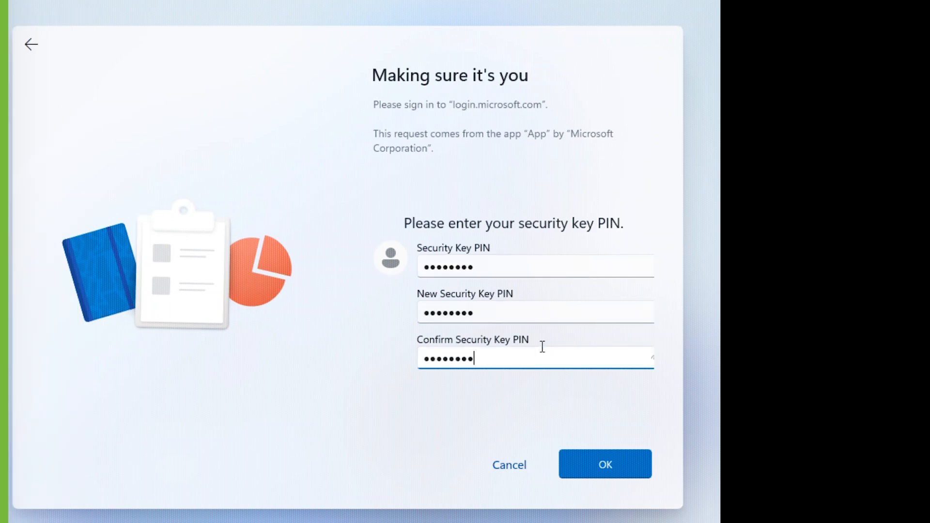
{"action": "left_click", "coordinate": [605, 465]}
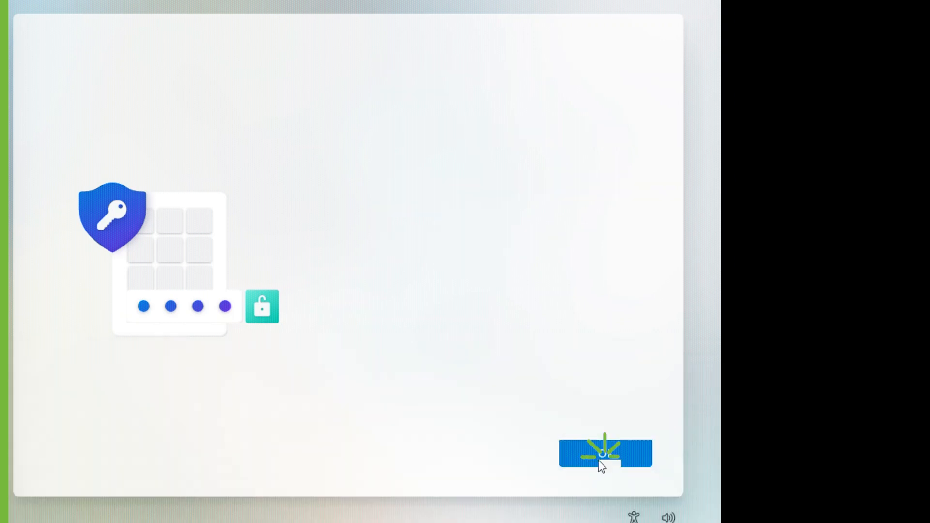
Enter and confirm a new Windows Hello PIN and acknowledge the All set! screen
{"action": "left_click", "coordinate": [605, 452]}
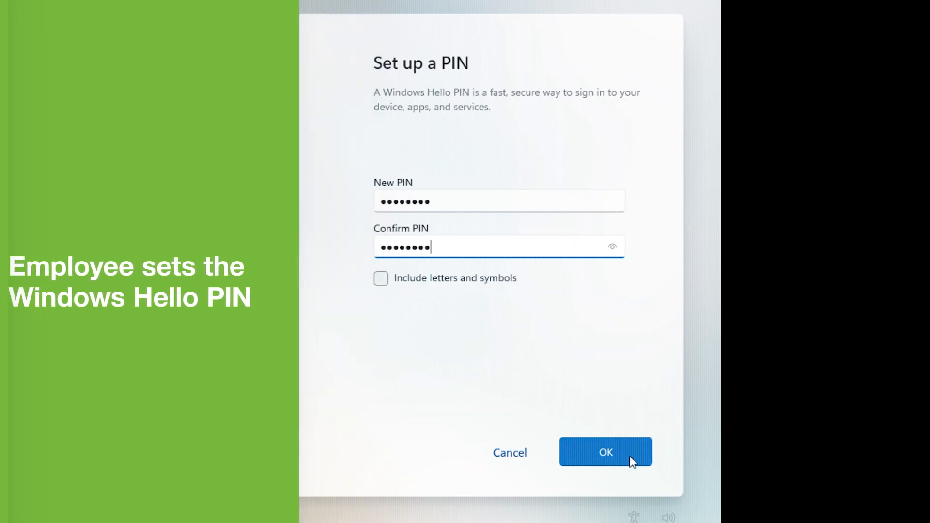
{"action": "left_click", "coordinate": [605, 452]}
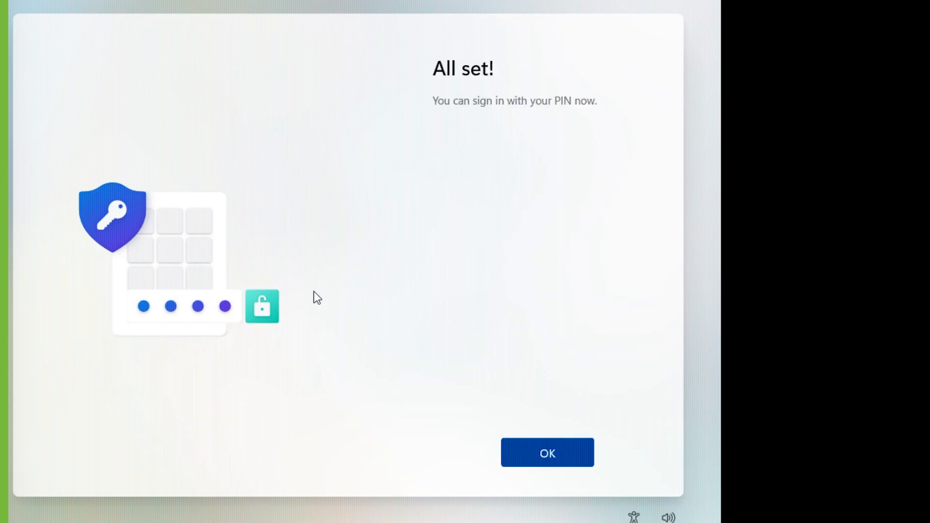
{"action": "left_click", "coordinate": [546, 452]}
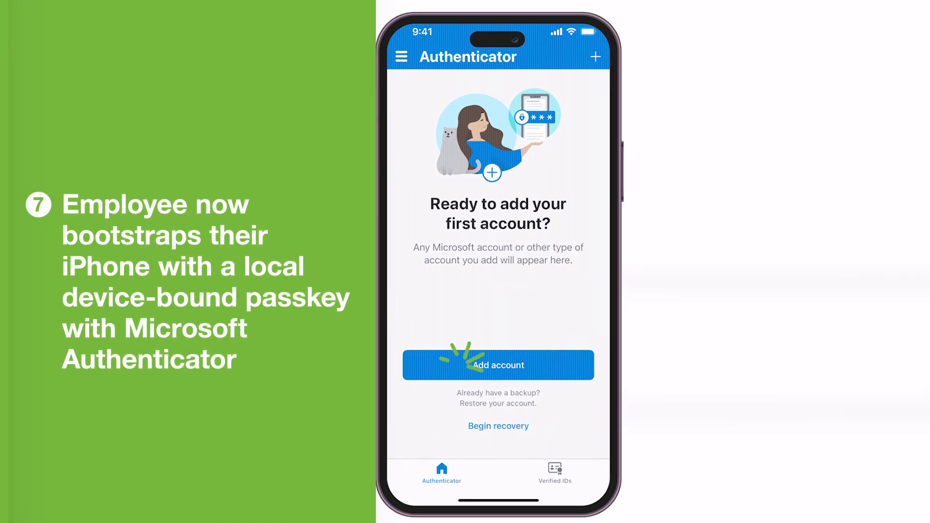
Add a first Authenticator account by signing in with the security key and its PIN
{"action": "left_click", "coordinate": [497, 365]}
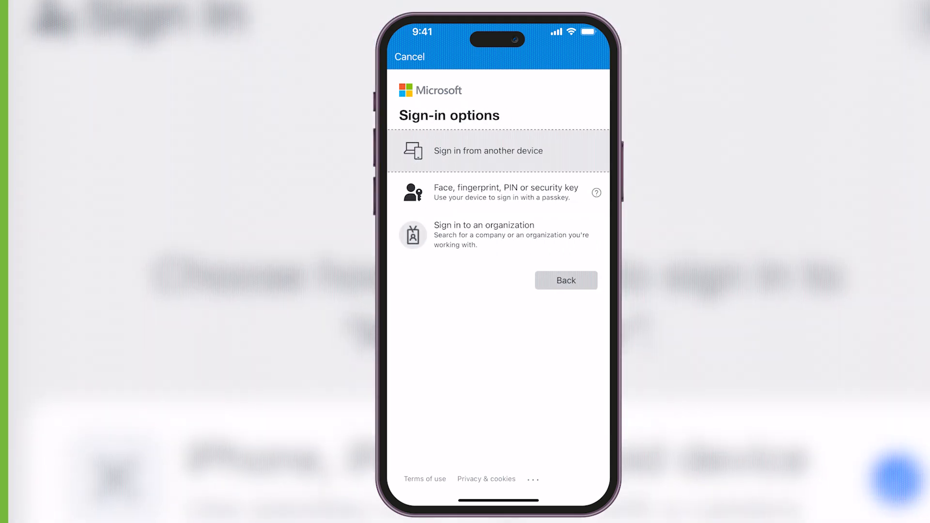
{"action": "left_click", "coordinate": [497, 192]}
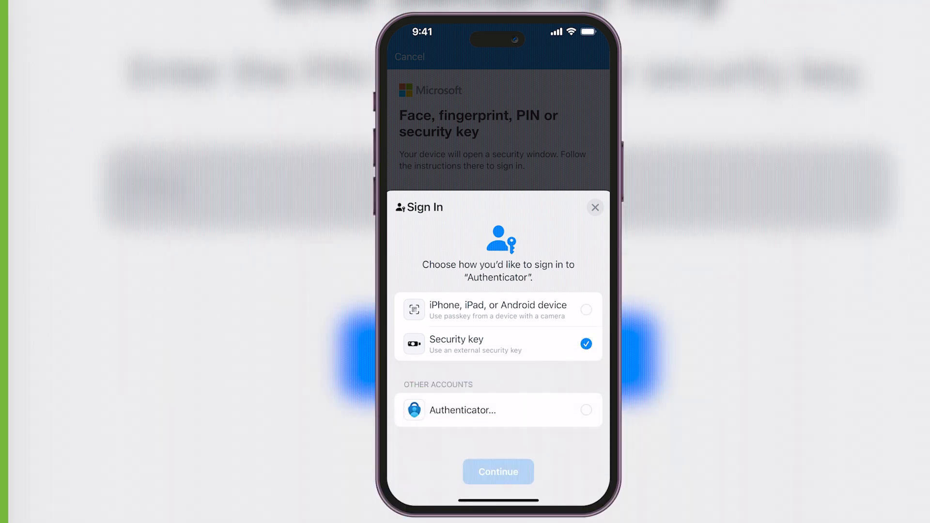
{"action": "left_click", "coordinate": [498, 472]}
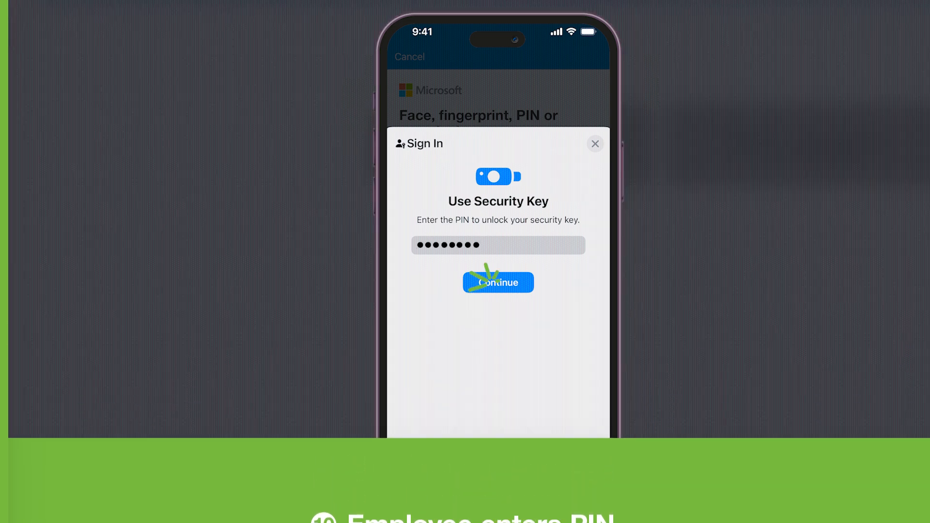
{"action": "left_click", "coordinate": [497, 282]}
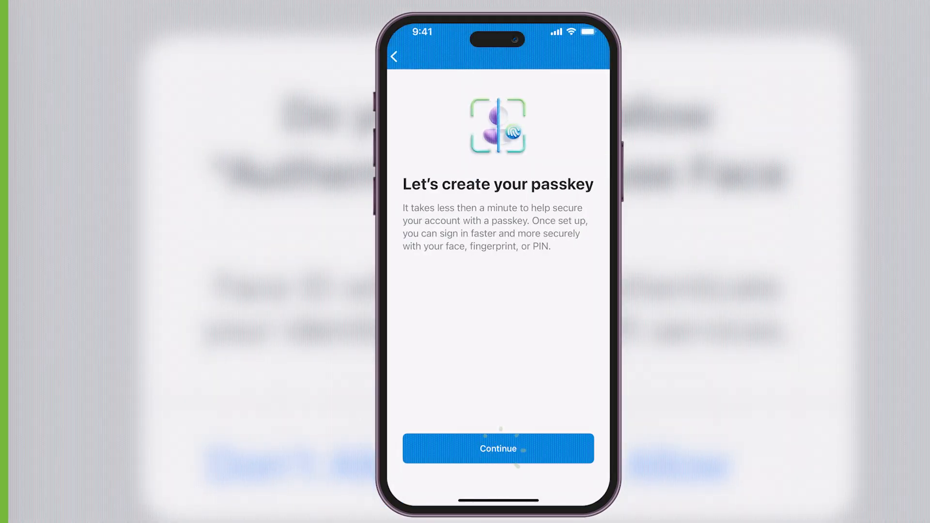
Create the passkey, allow Face ID, and finish on the Passkey created screen
{"action": "left_click", "coordinate": [497, 449]}
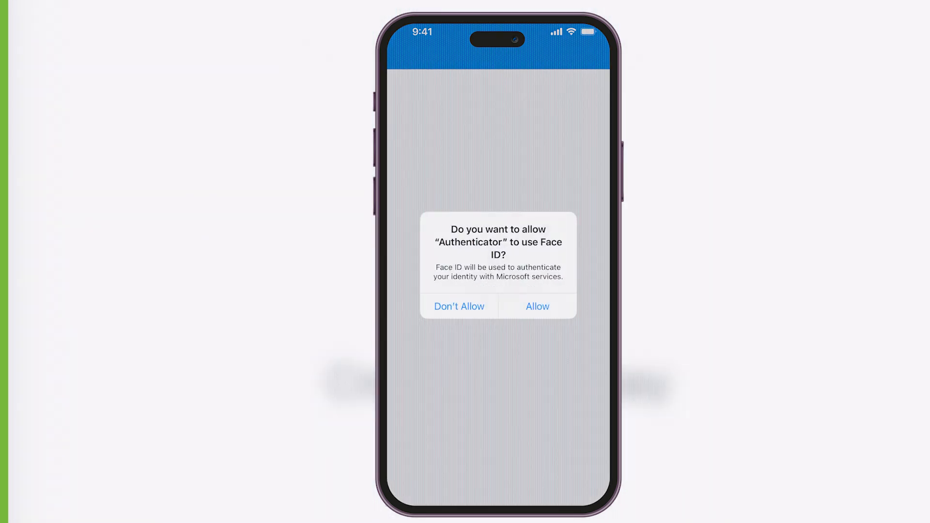
{"action": "left_click", "coordinate": [536, 306]}
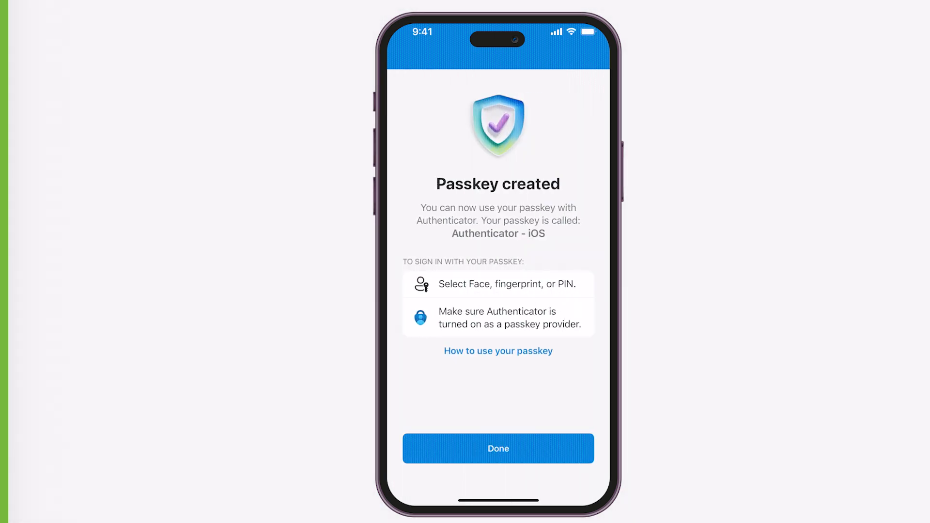
{"action": "left_click", "coordinate": [497, 448]}
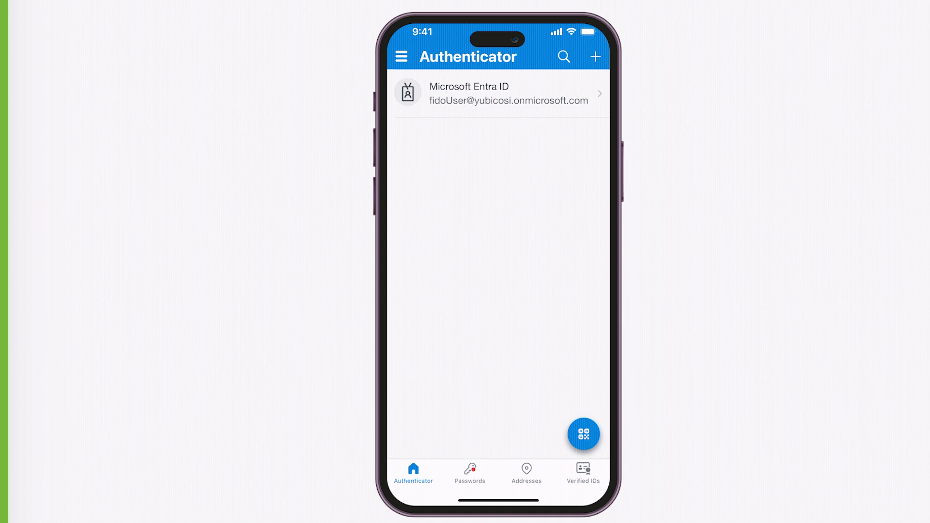